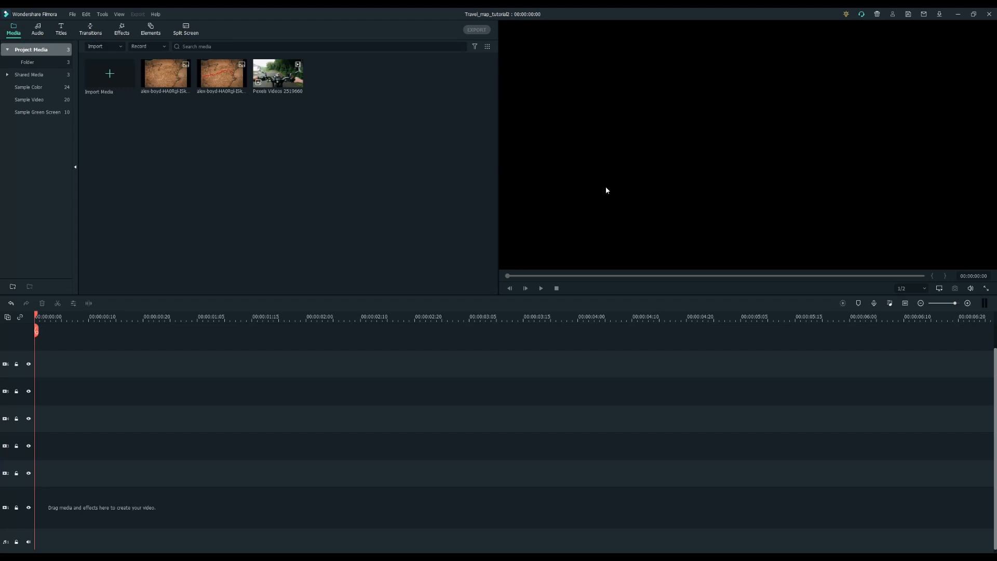
Preview both imported map clips and put the plain aged-map clip on the video track.
click(165, 73)
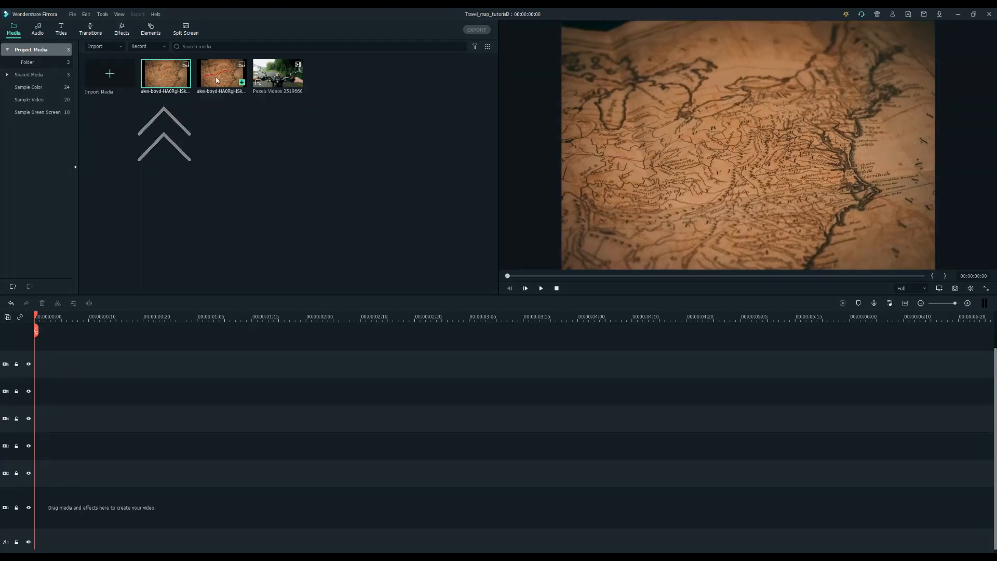
click(526, 289)
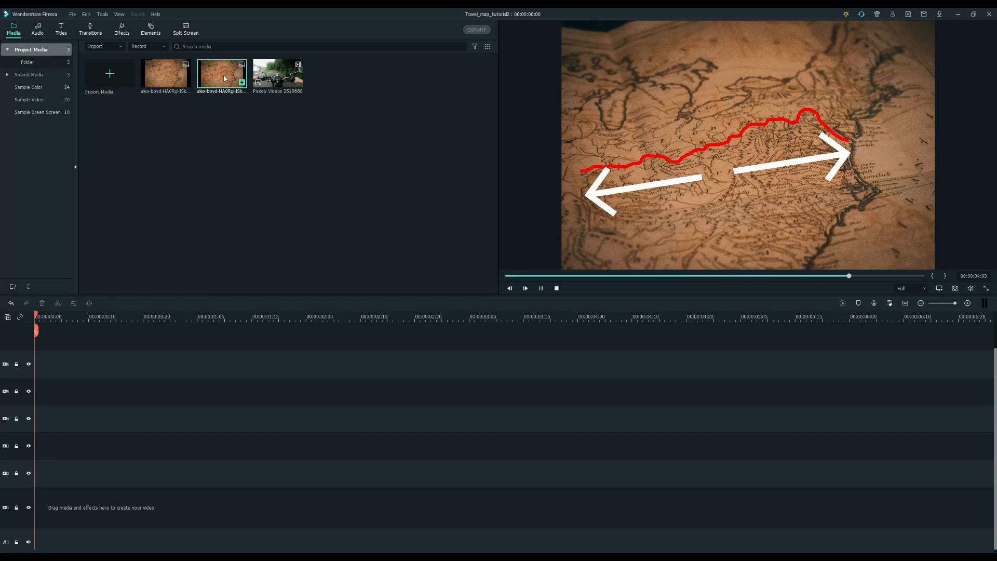
click(556, 288)
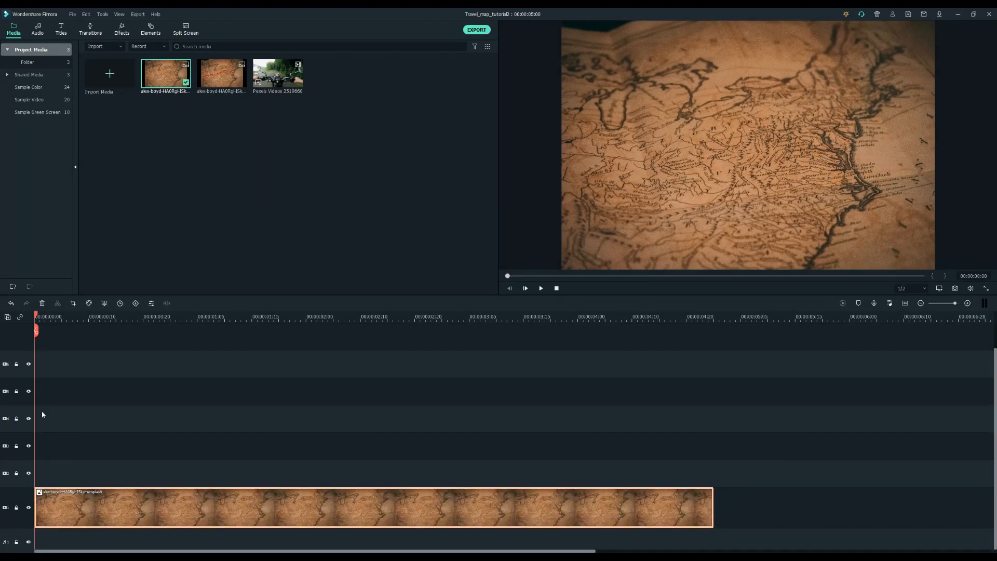
Append the red-route map clip, join the clips with Erase Slide, and open Export.
click(221, 74)
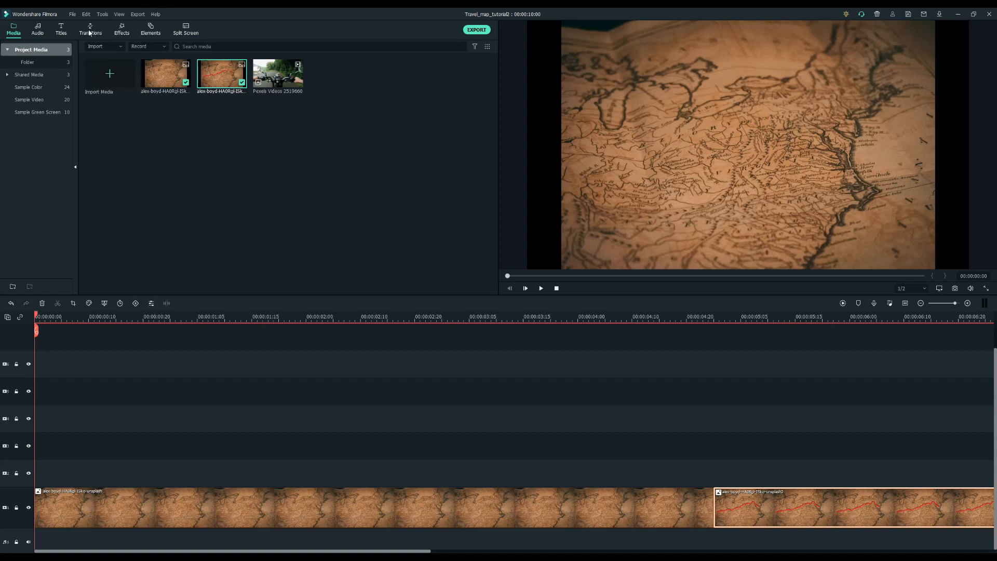
click(90, 29)
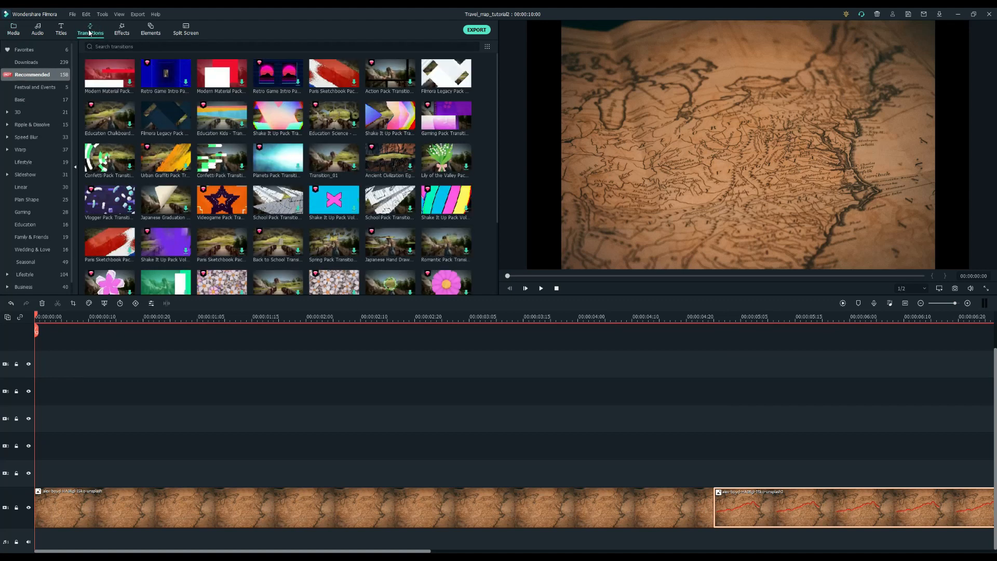
mouse_move(25, 175)
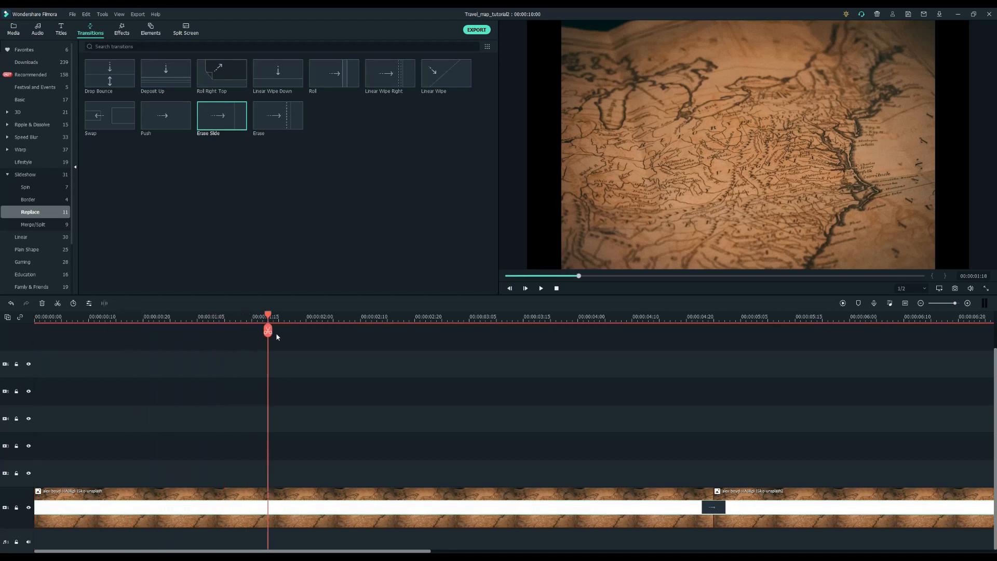
click(525, 288)
text(basic ma)
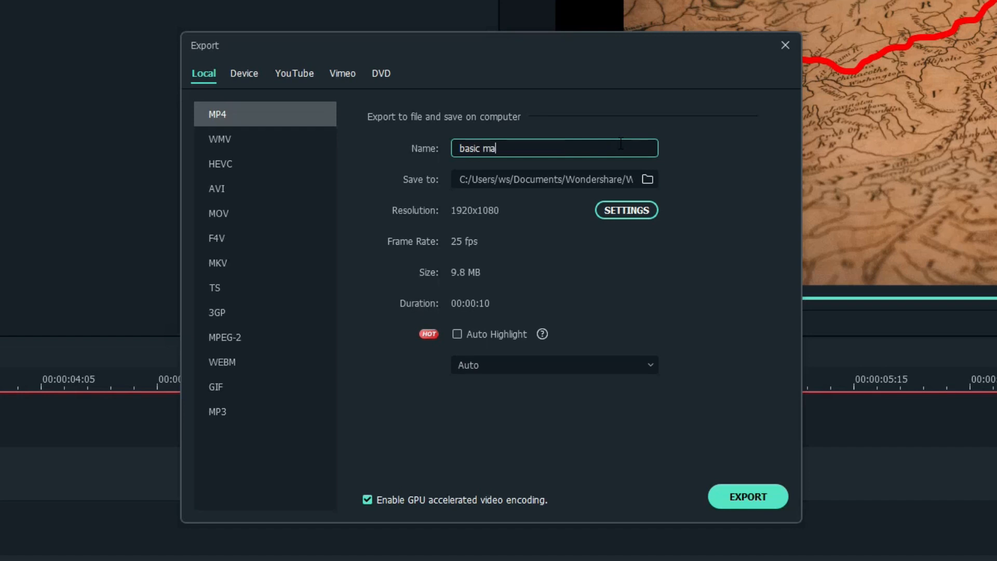
Export the map sequence as 'basic map video' and dismiss the finished window.
click(748, 497)
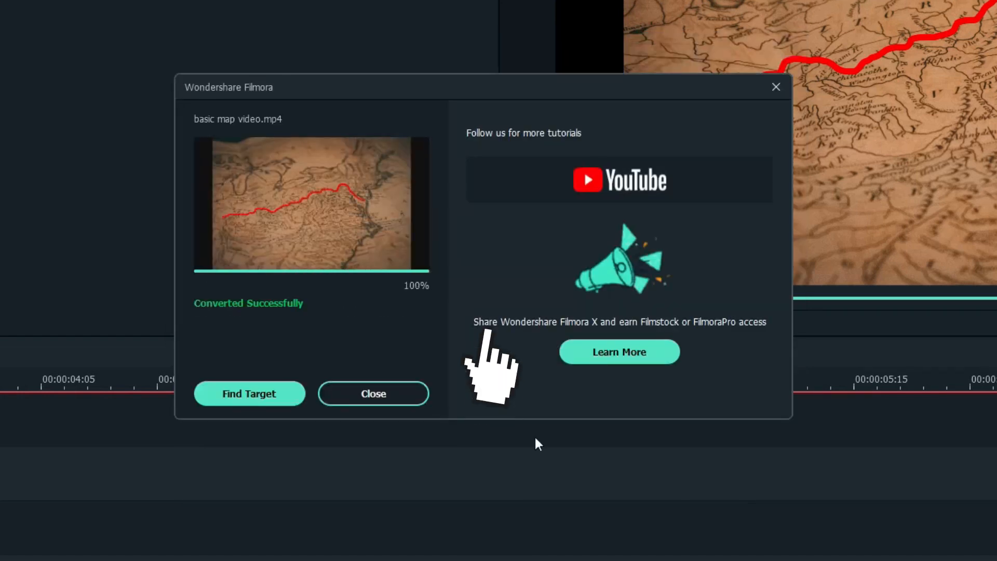
click(374, 393)
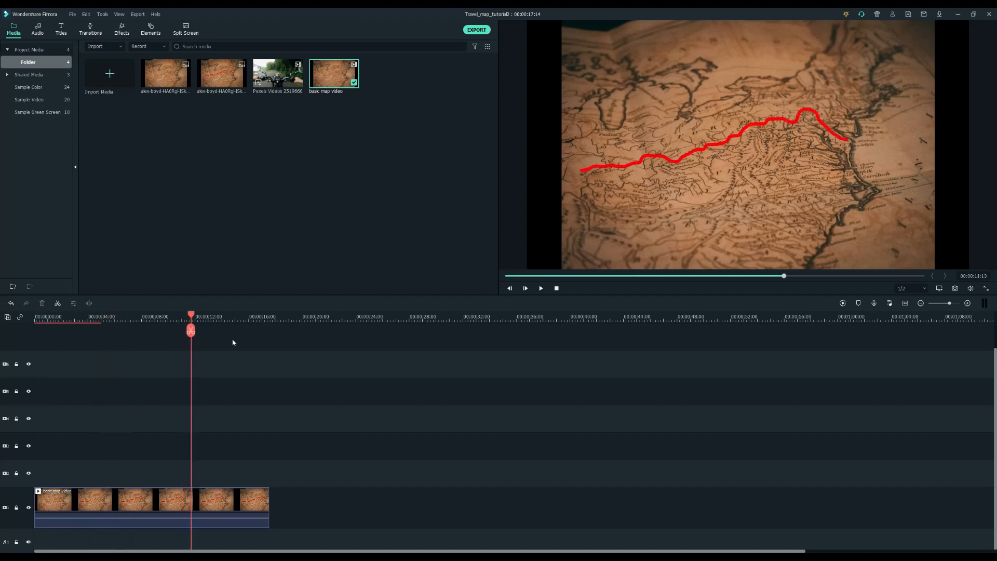
Trim the end of the basic map video clip to about 00:00:06:23.
drag(191, 317, 127, 316)
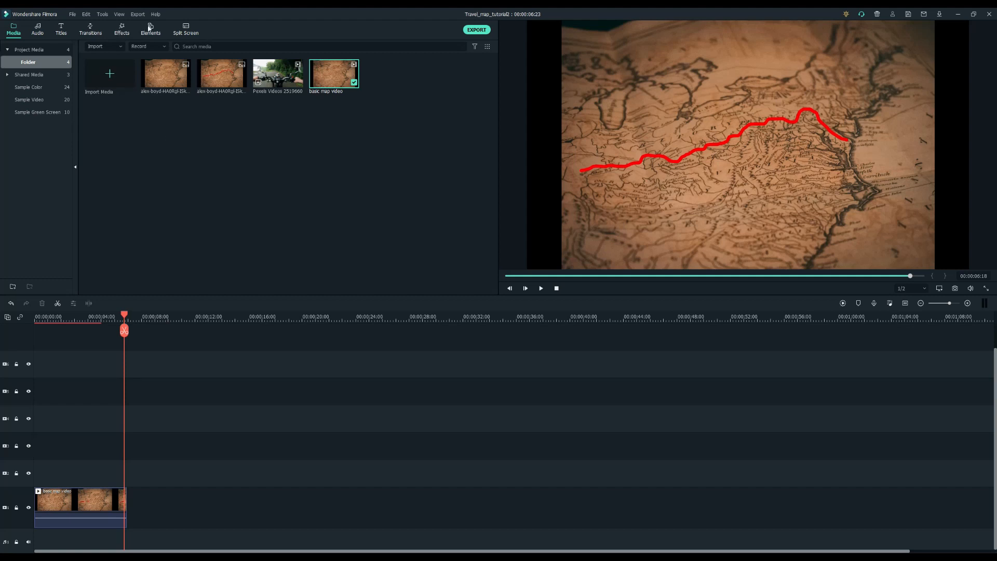
Overlay Travel Life Element 9 on the map and set its speed to 0.8.
click(150, 30)
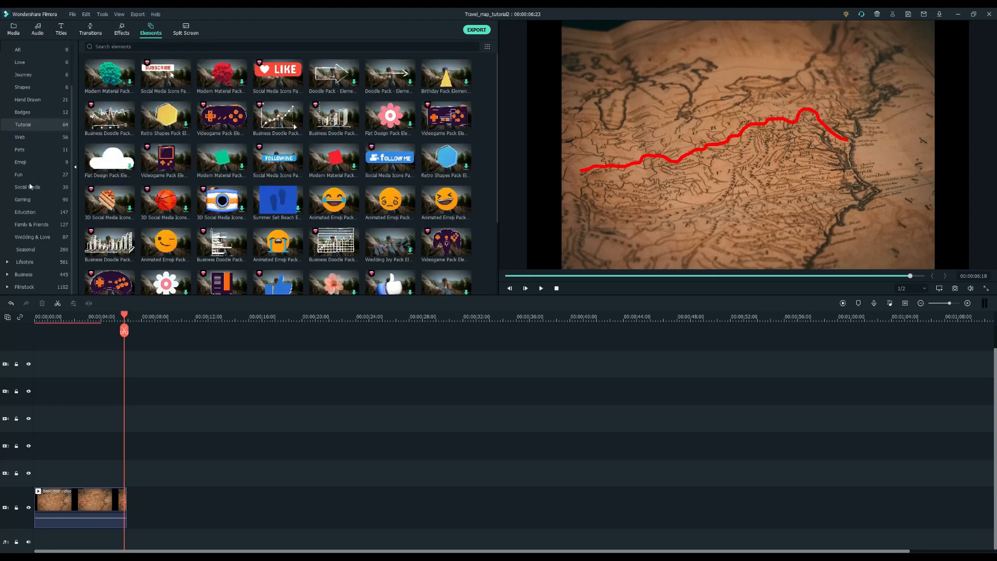
click(35, 287)
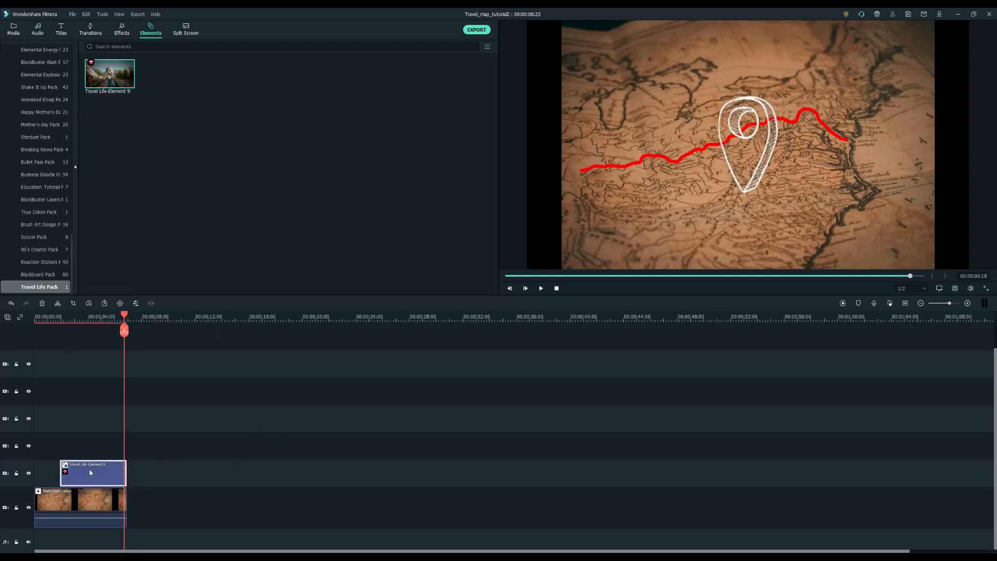
right_click(92, 473)
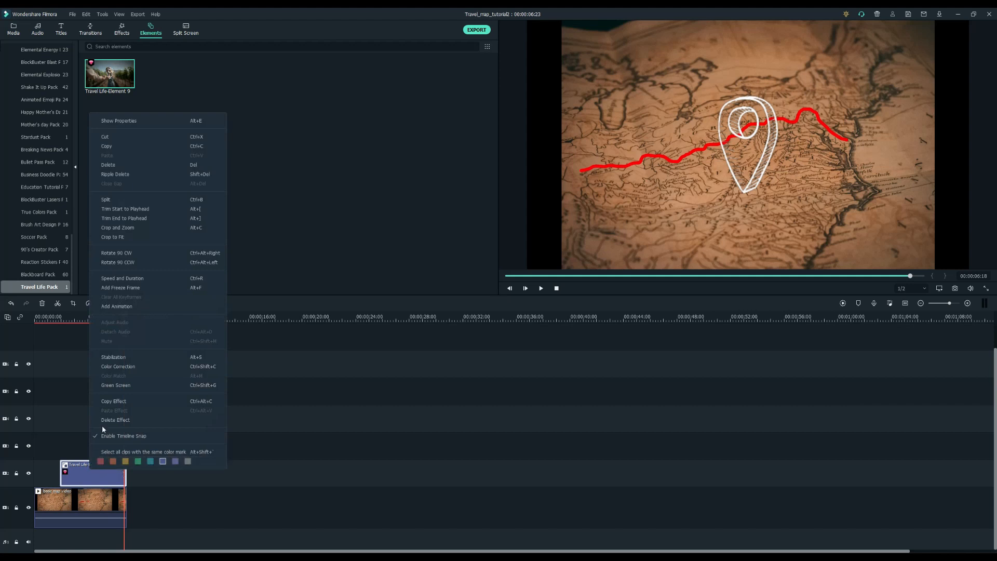
click(122, 278)
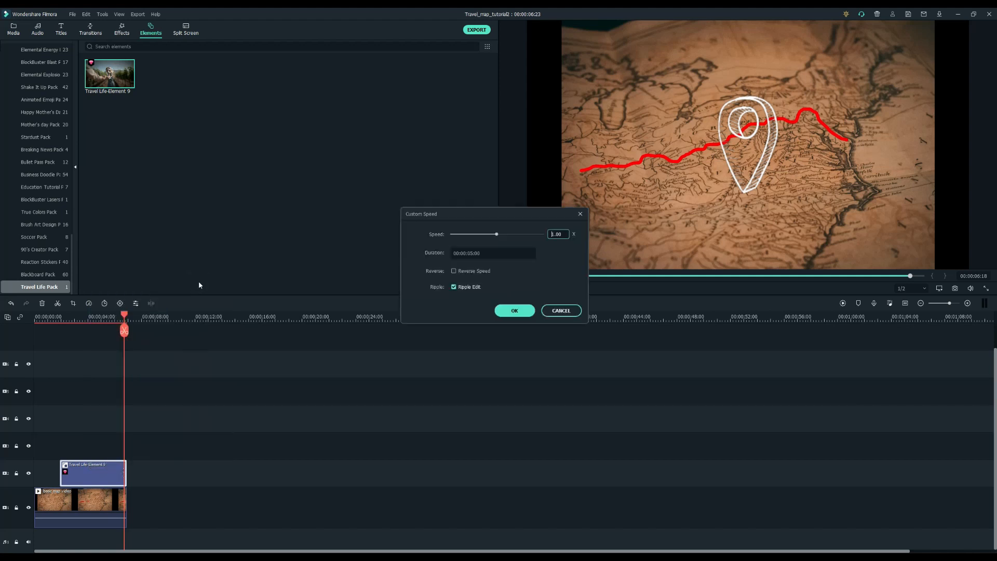
triple_click(557, 234)
text(0.8)
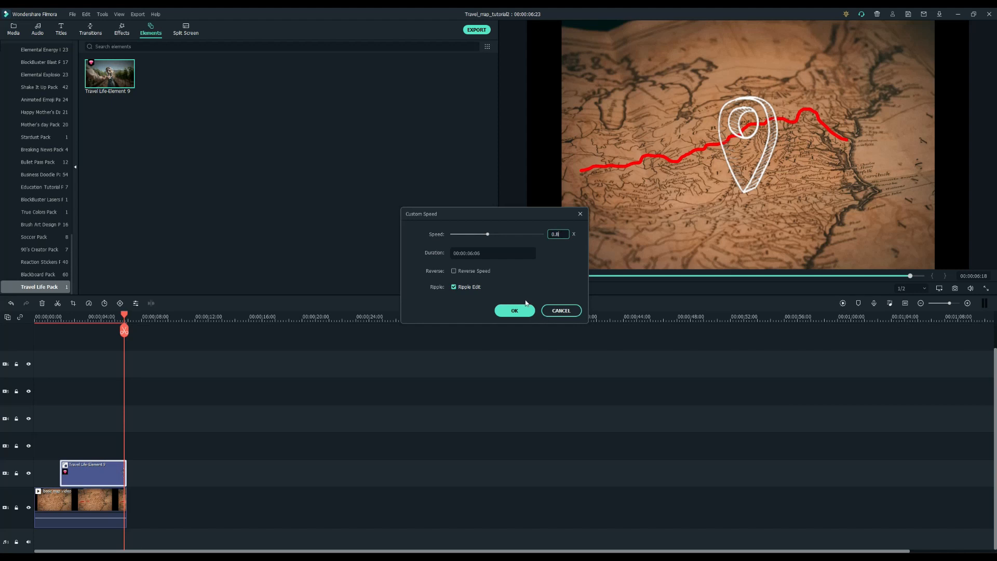
click(514, 310)
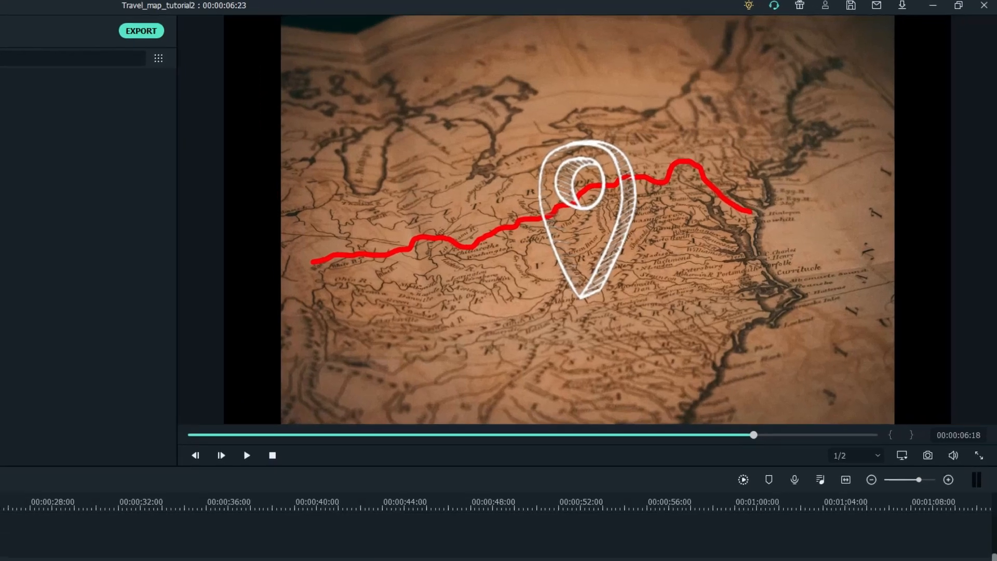
Copy the pin to a higher track, scale it to 40%, and move it to the route's west end.
click(978, 455)
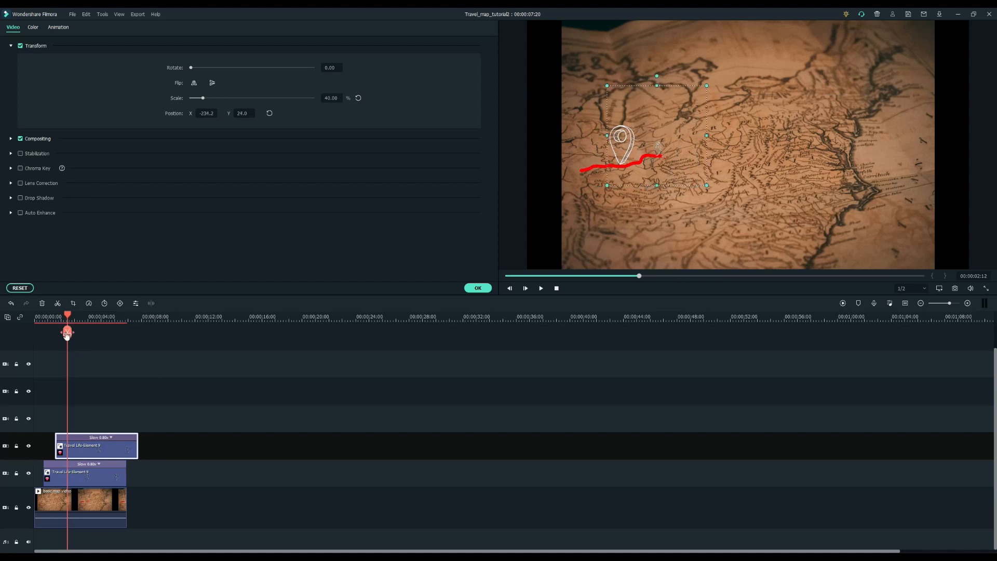
drag(67, 317, 168, 316)
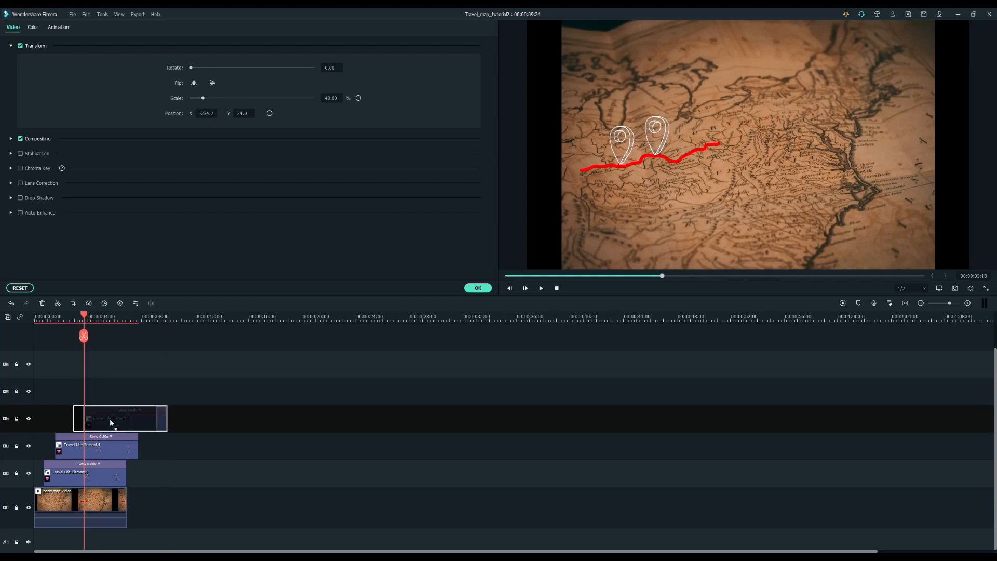
Position the remaining pins along the red route, each ending with the map clip.
click(120, 418)
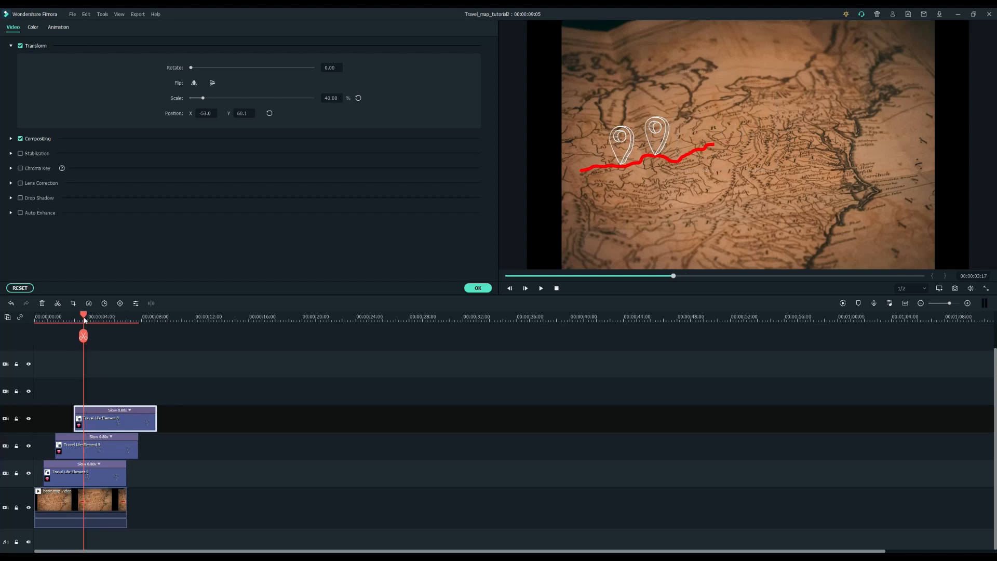
click(196, 316)
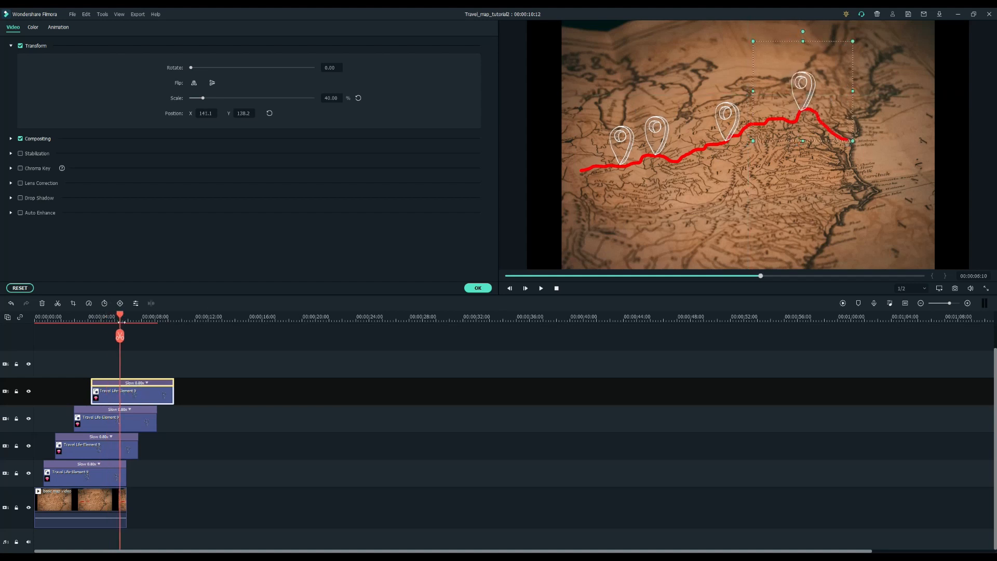
click(79, 507)
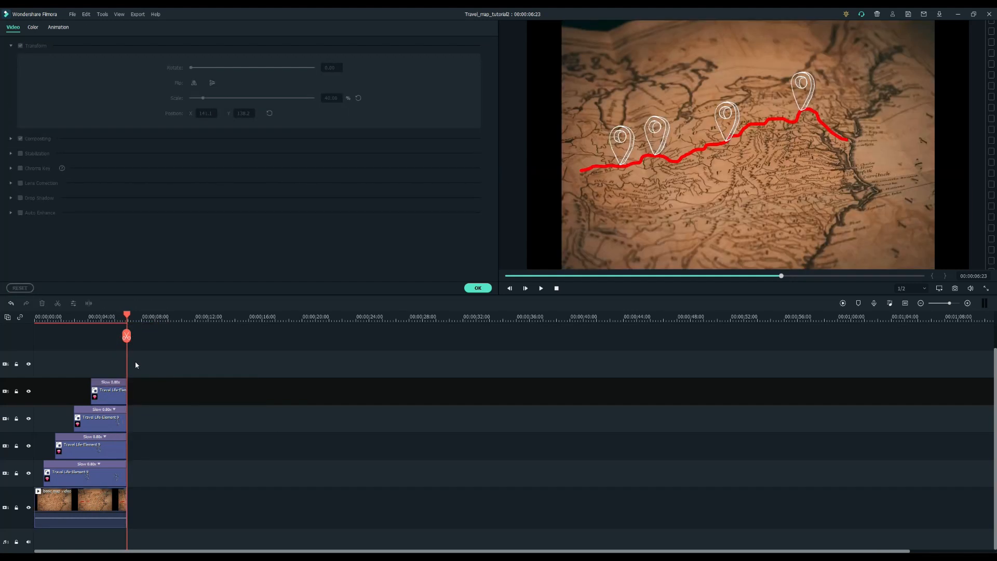
Add the Pexels motorcycle video from Project Media and expand its Compositing settings.
click(150, 29)
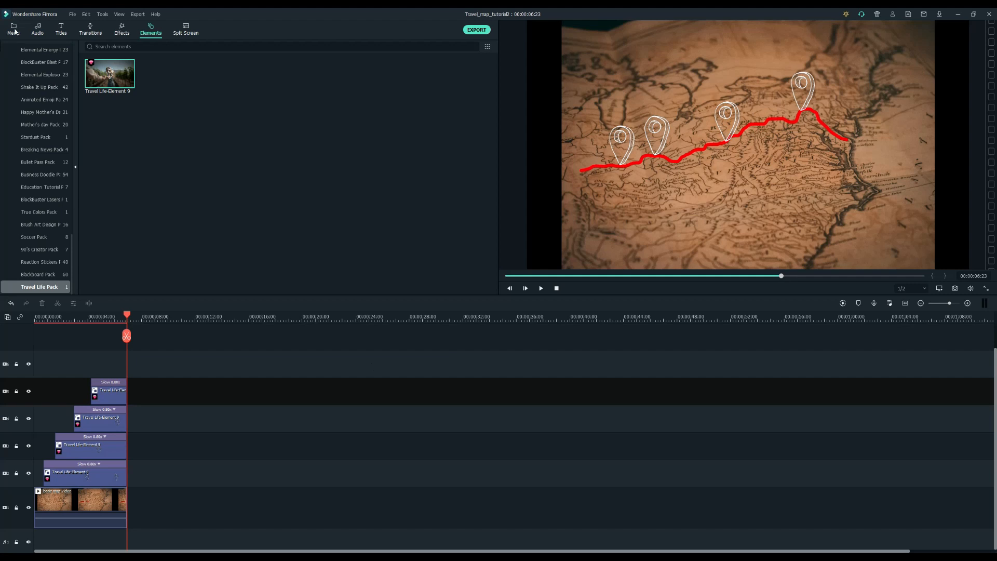
click(12, 29)
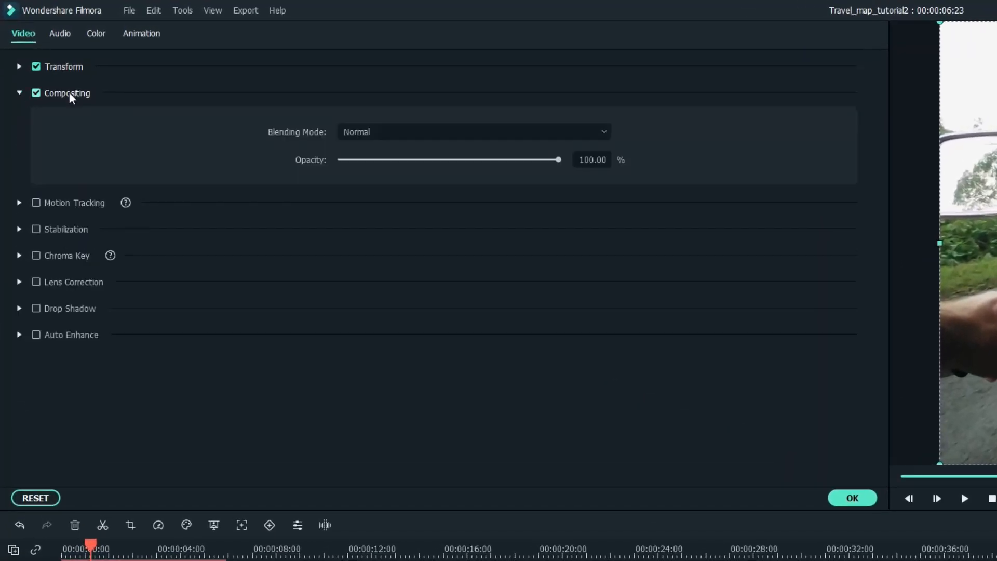
Set the motorcycle clip's blending mode to Soft Light.
click(603, 132)
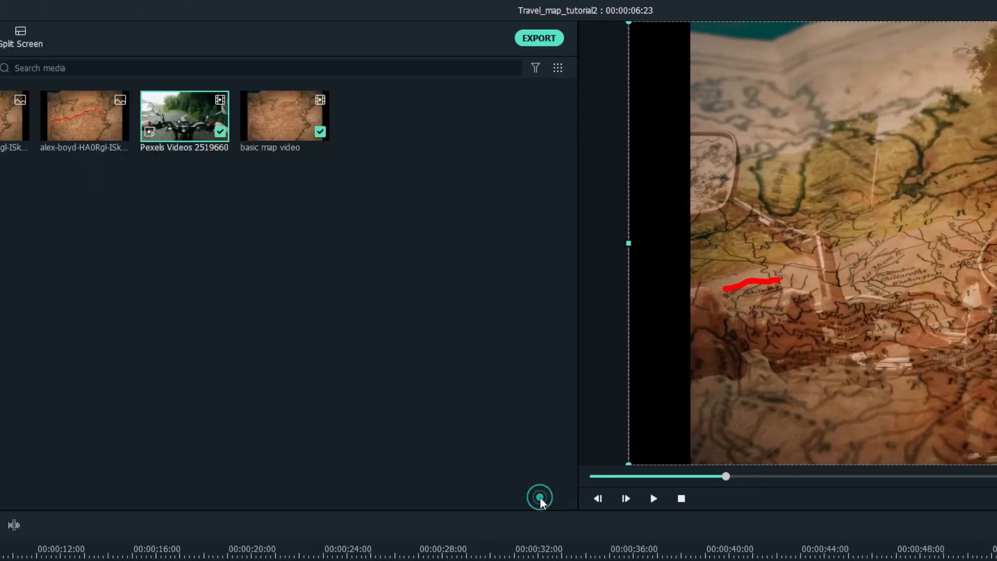
click(539, 496)
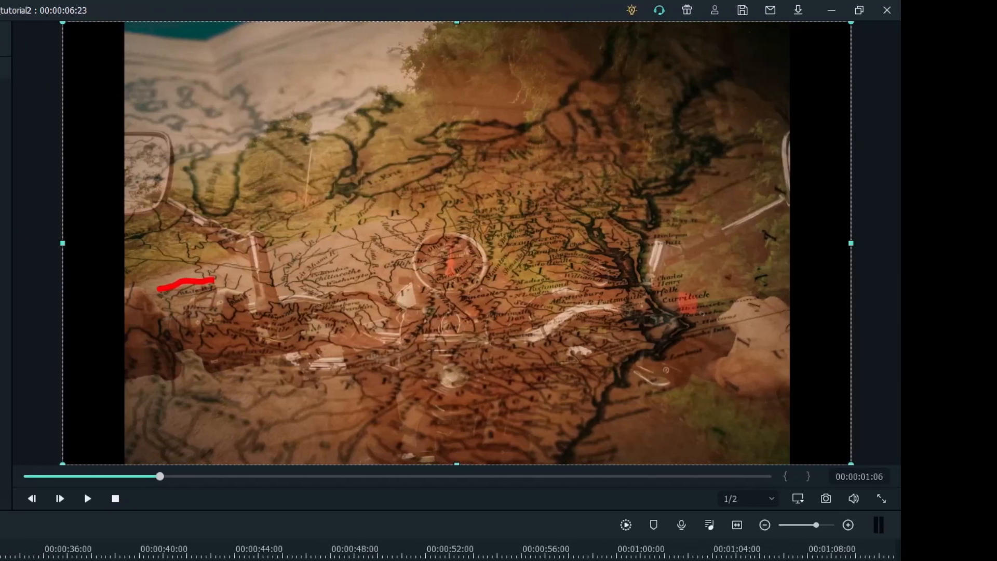
mouse_move(185, 243)
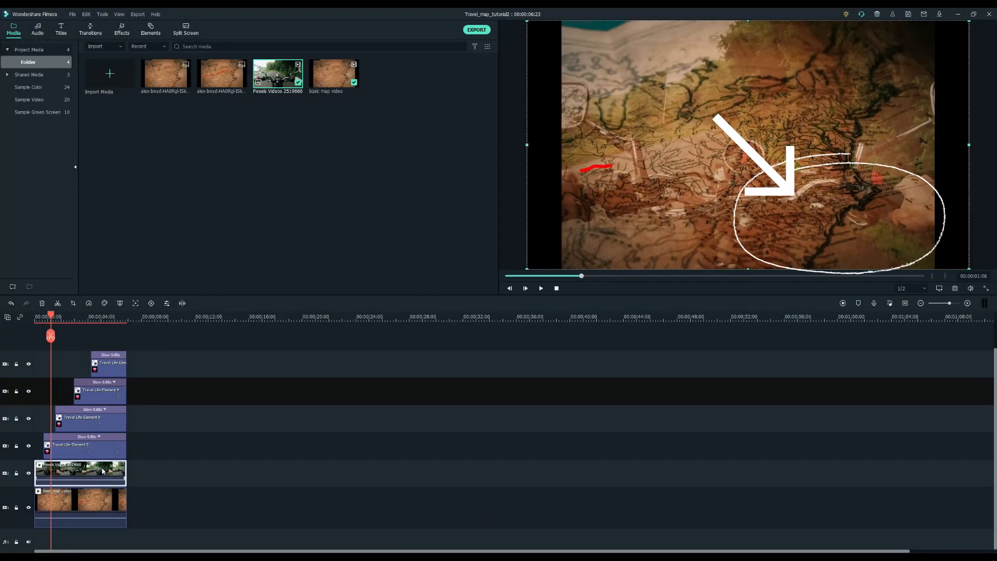
Apply the Utility Image Mask effect to the motorcycle clip on track 2.
click(121, 28)
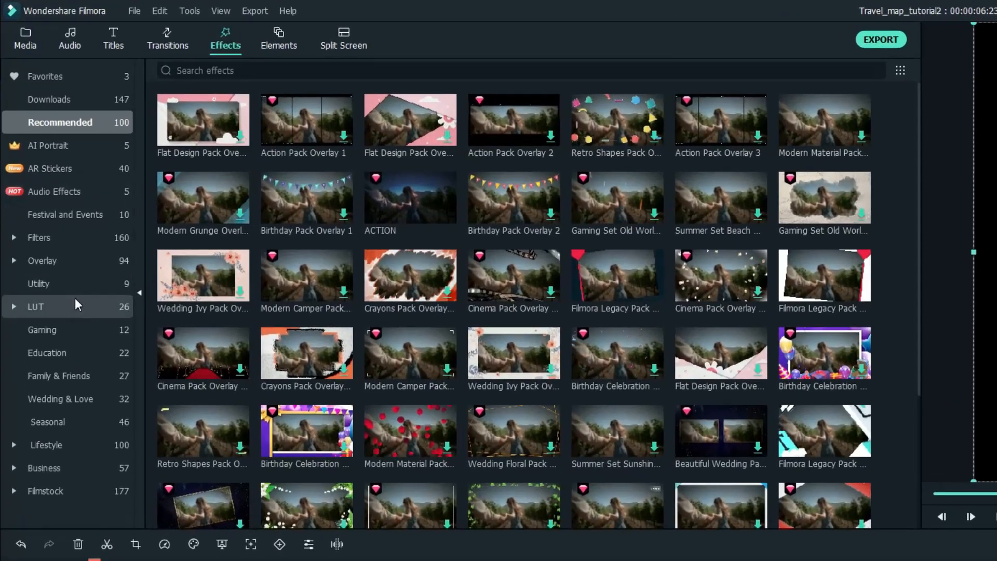
click(37, 284)
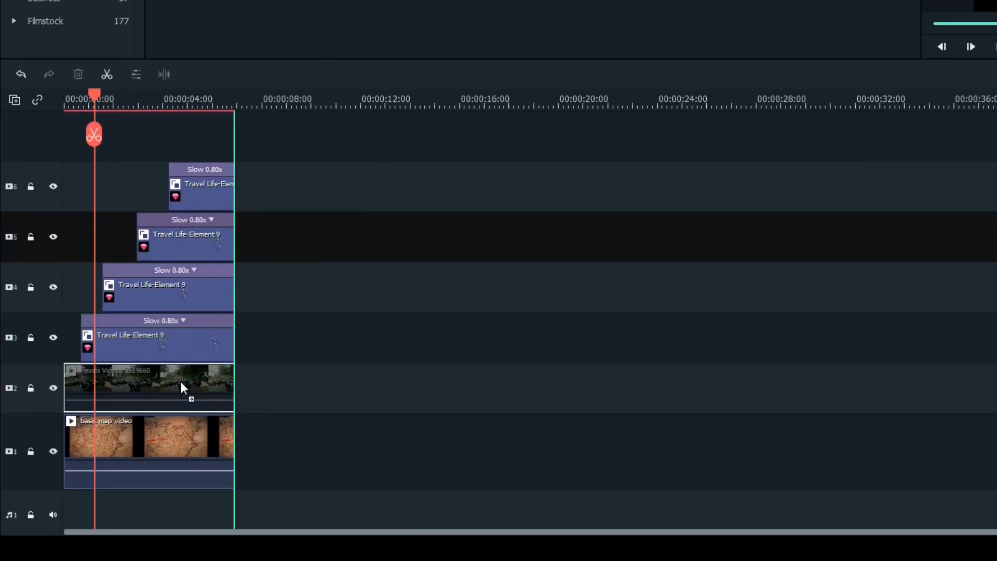
click(148, 388)
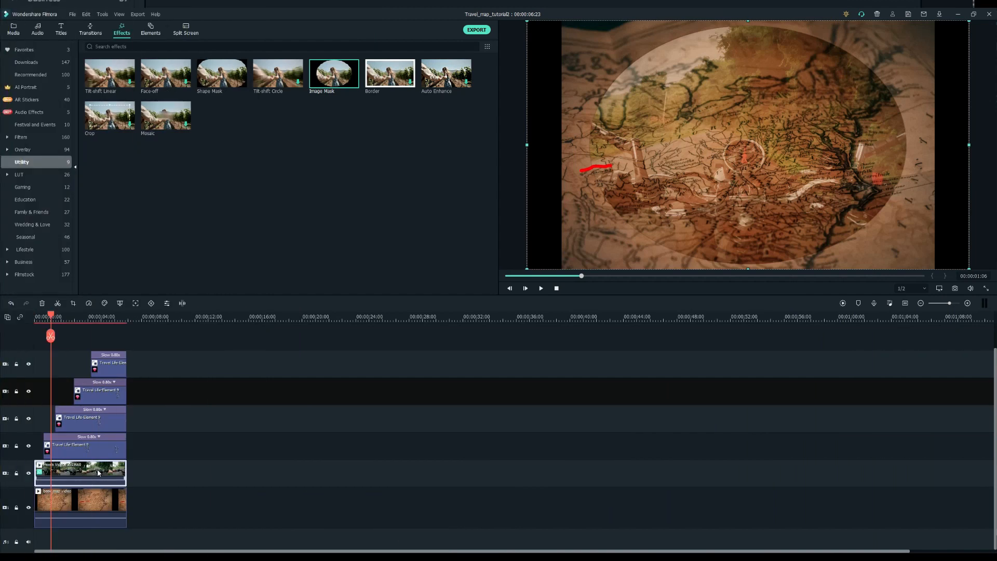
Replace the motorcycle clip's oval Image Mask with the spiky, burst-shaped preset mask.
double_click(80, 472)
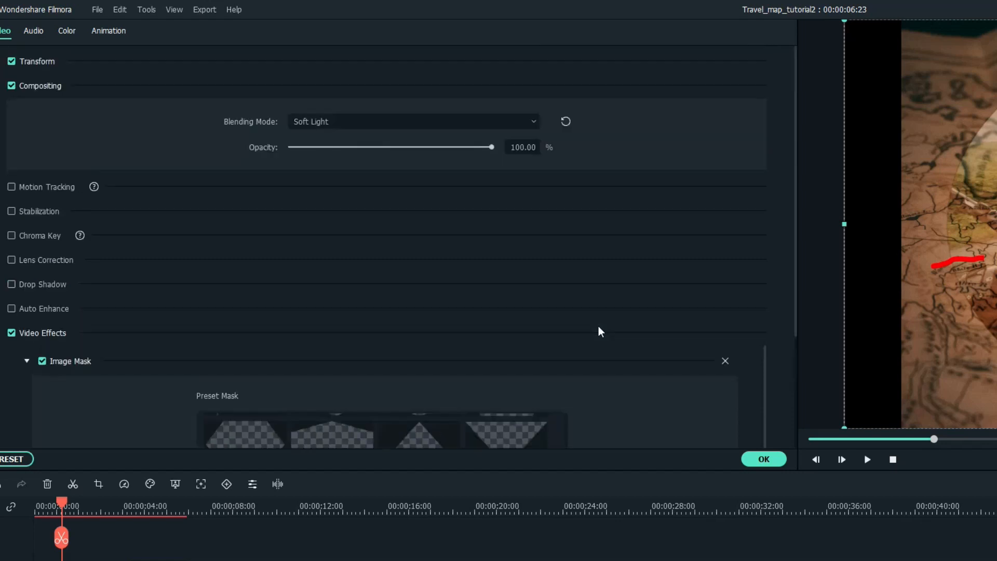
scroll(down, 3)
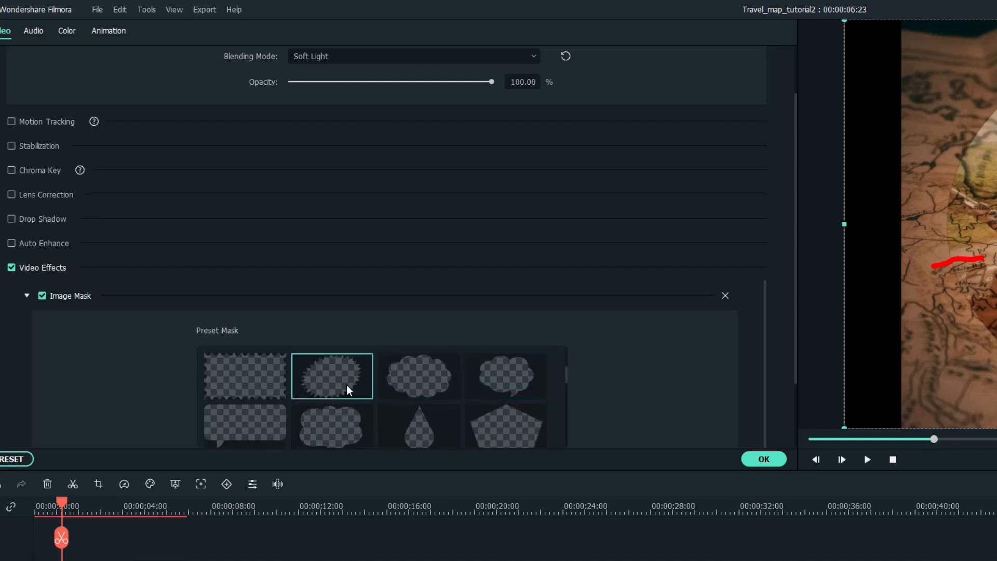
click(331, 376)
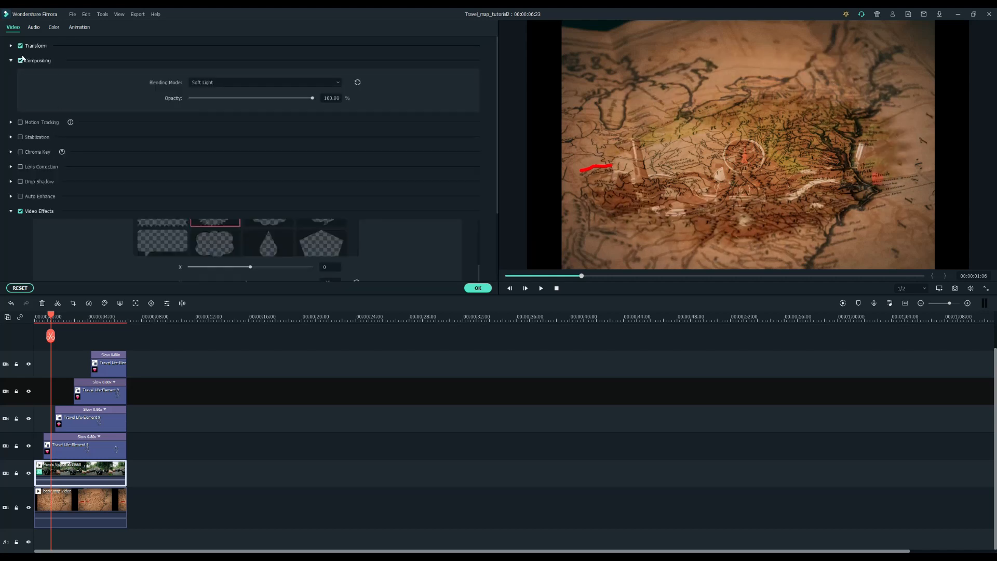
Set the motorcycle overlay's Transform Position X to -35.0.
click(34, 45)
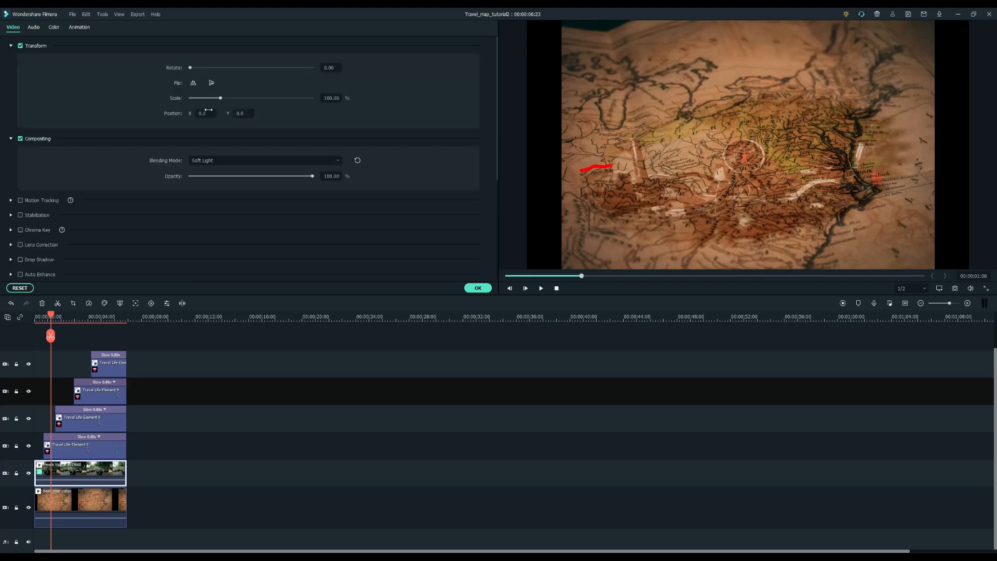
text(-35.0)
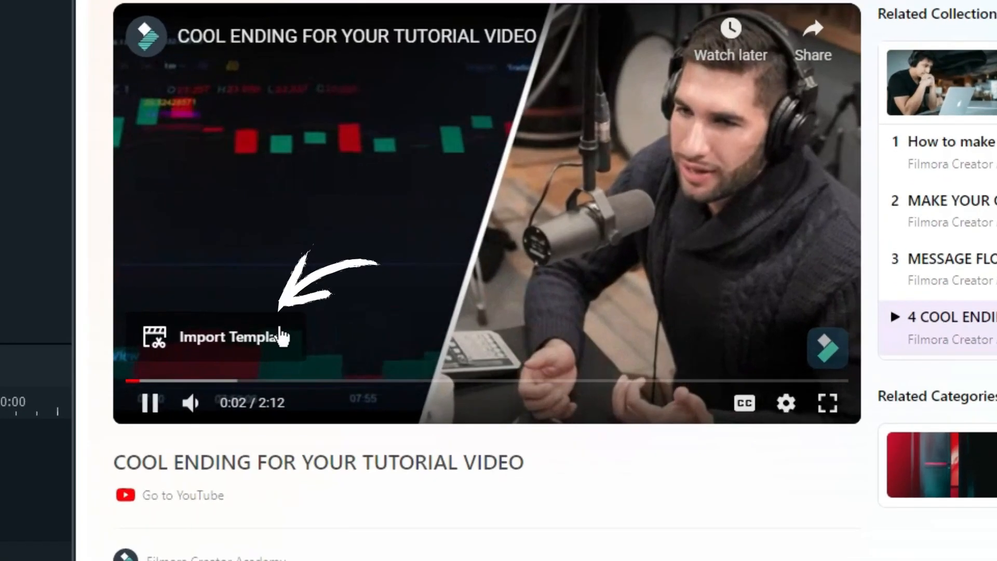
Import the Creator Academy lesson's project template into Filmora.
click(228, 337)
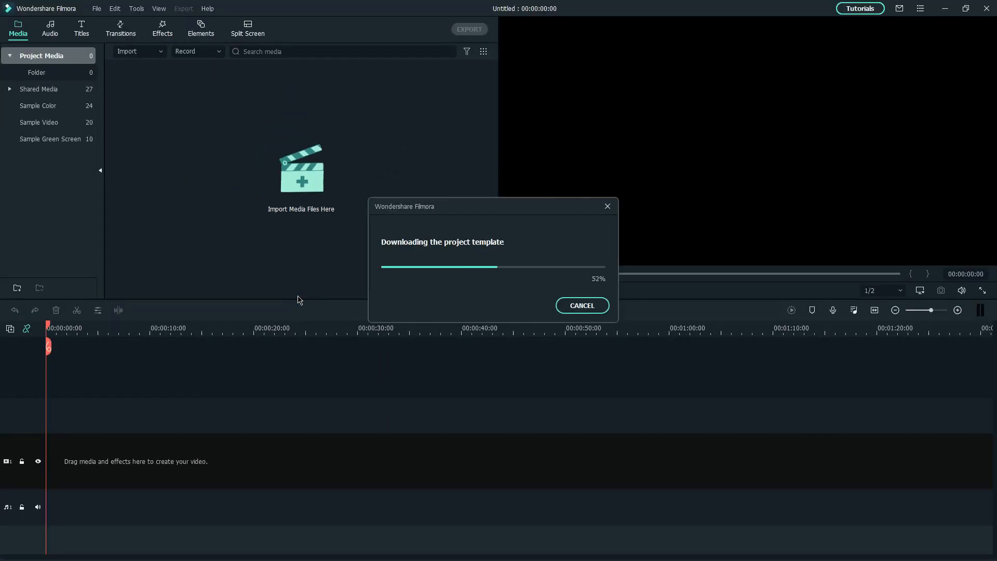